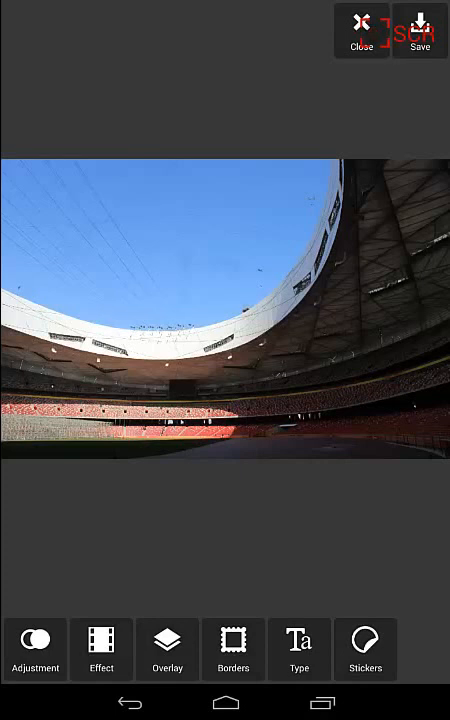
Apply the Splash effect so the stadium photo turns black and white.
left_click(35, 648)
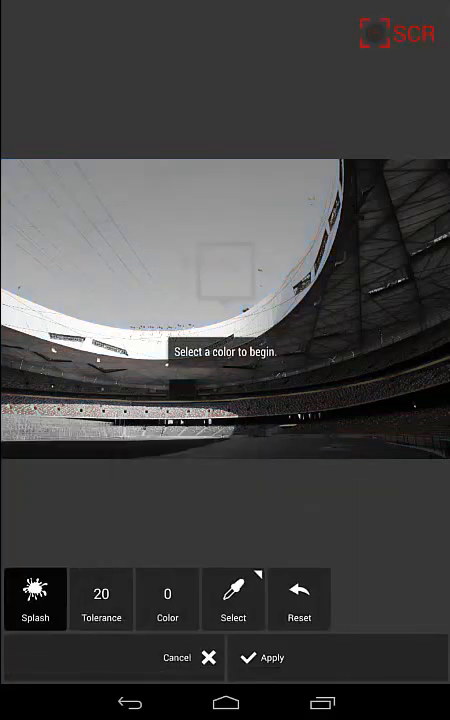
Pick the sky's blue to restore it, then switch Select mode to Brush.
left_click(215, 275)
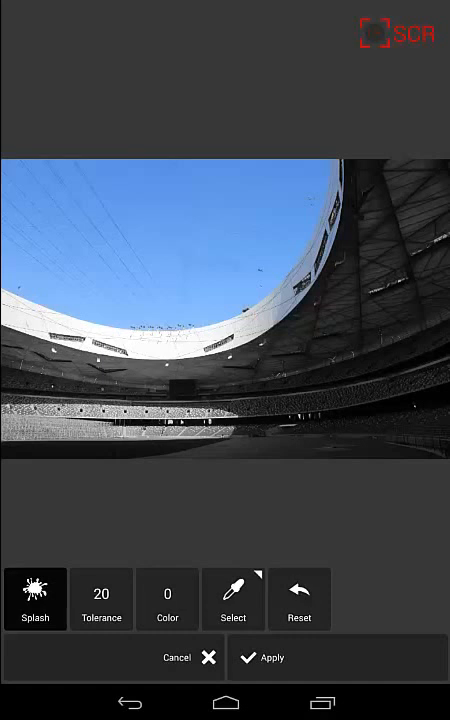
left_click(233, 598)
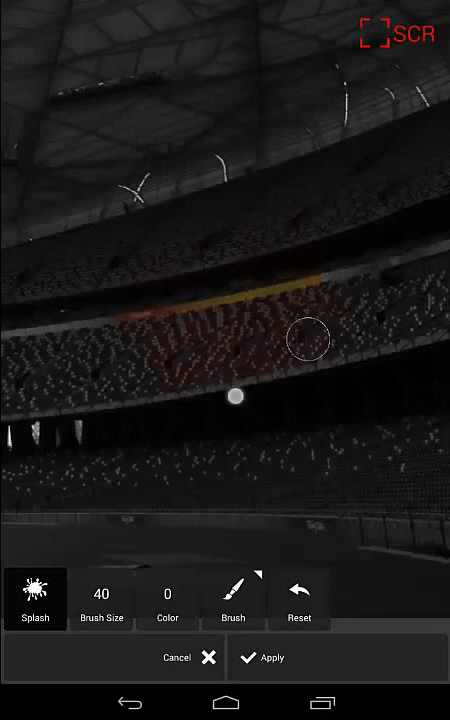
Brush red back onto the seats, including the lower and left rows, at size 92.
left_click_drag(308, 340, 135, 400)
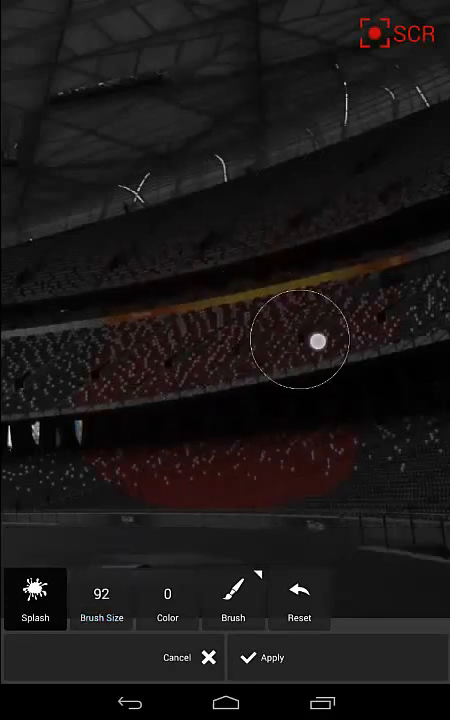
left_click_drag(318, 340, 40, 310)
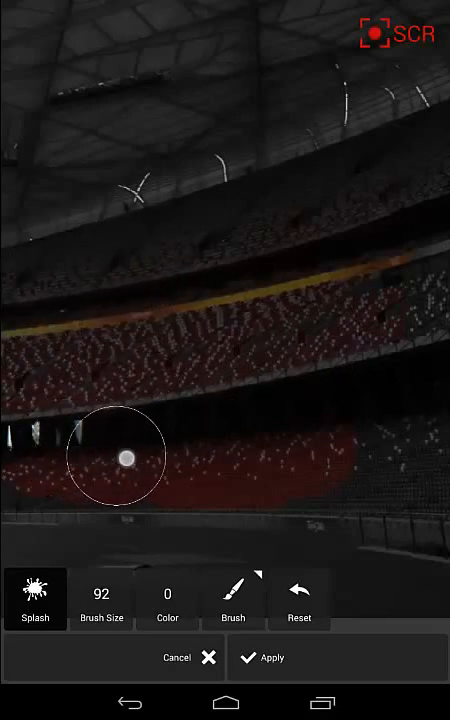
left_click_drag(125, 457, 380, 463)
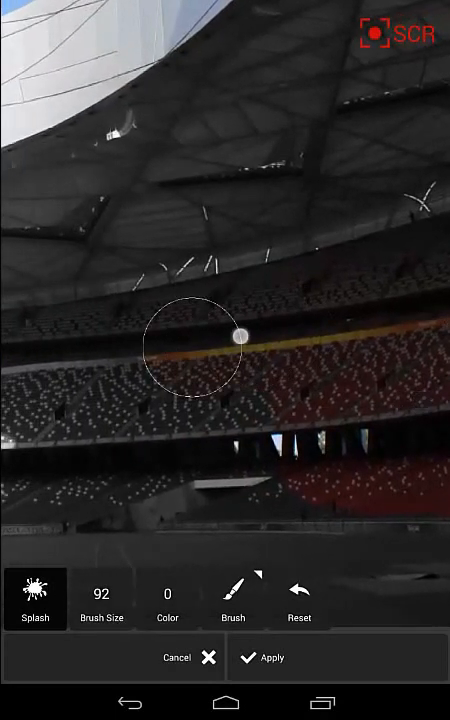
Paint red back into the middle and left rows of the lower stands.
left_click_drag(238, 334, 65, 360)
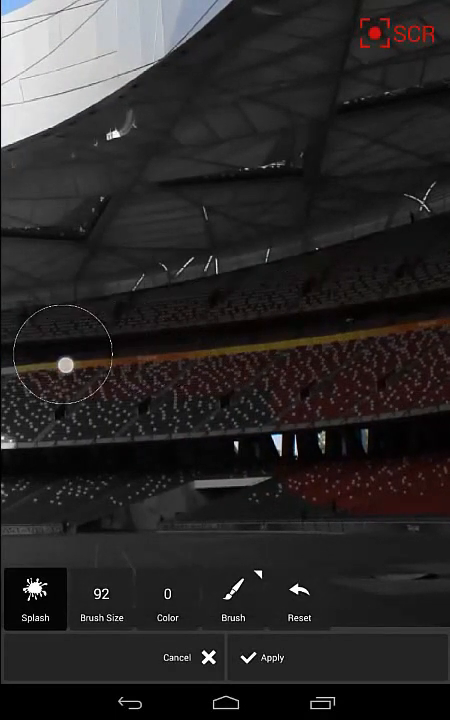
left_click_drag(65, 362, 110, 448)
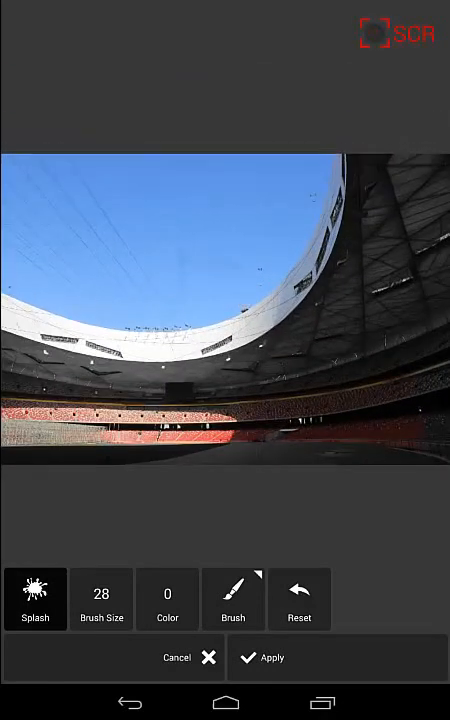
Touch up the remaining red seats near the field with a size-28 brush.
left_click(267, 428)
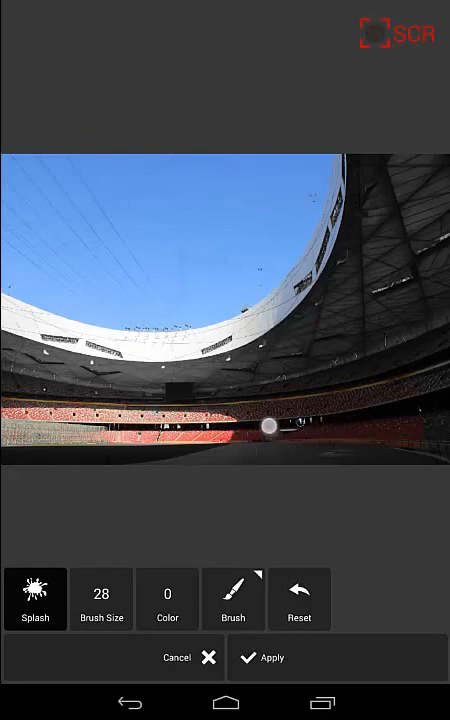
left_click_drag(267, 428, 412, 420)
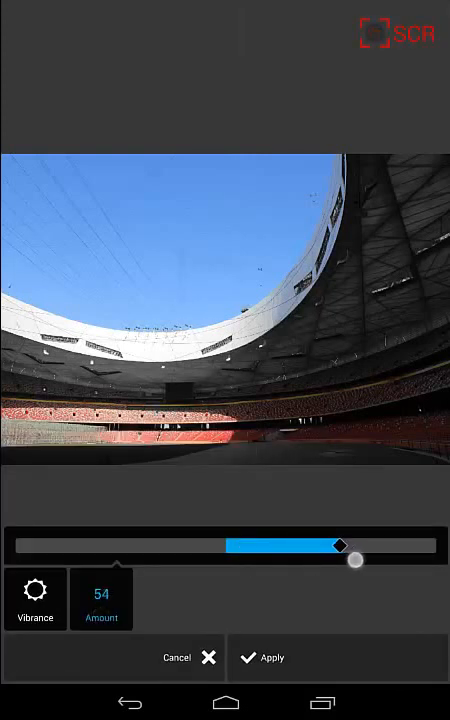
Raise the Vibrance amount to 82 and apply it.
left_click_drag(348, 546, 368, 546)
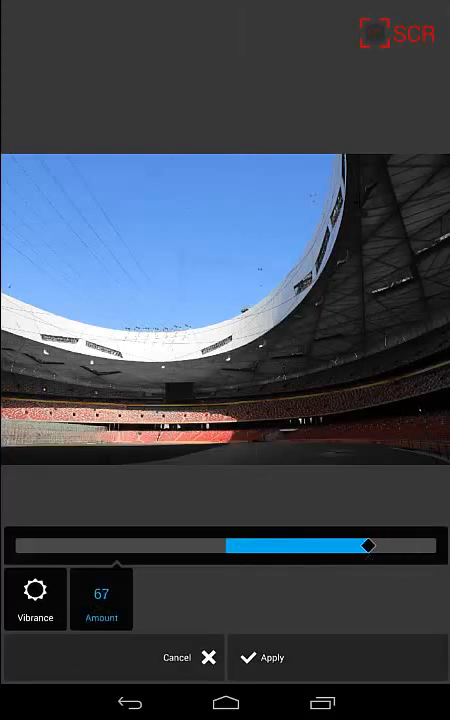
left_click_drag(367, 545, 387, 555)
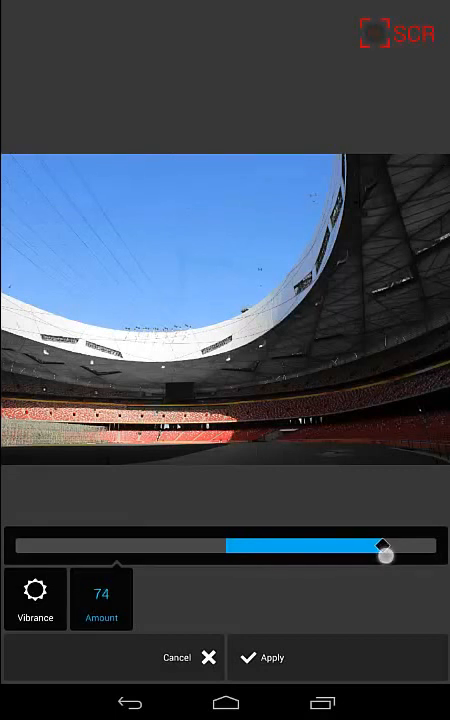
left_click_drag(388, 555, 400, 545)
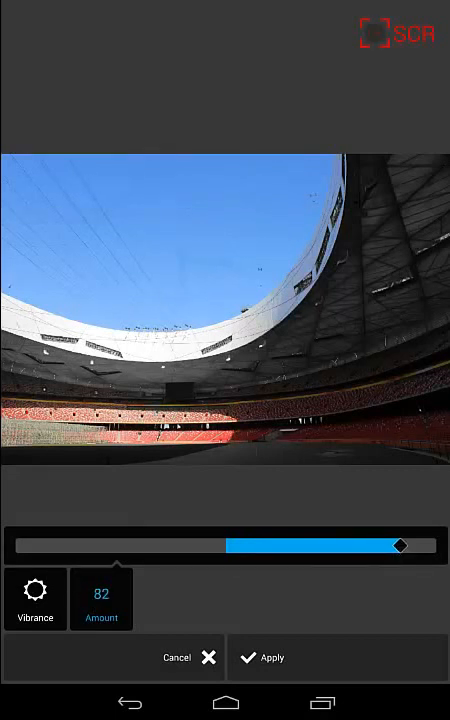
left_click(269, 657)
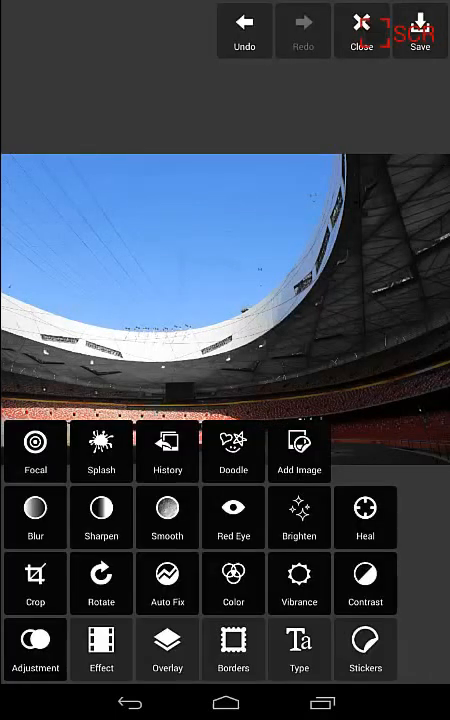
Increase the photo's Saturation past 24 and apply the change.
left_click(233, 583)
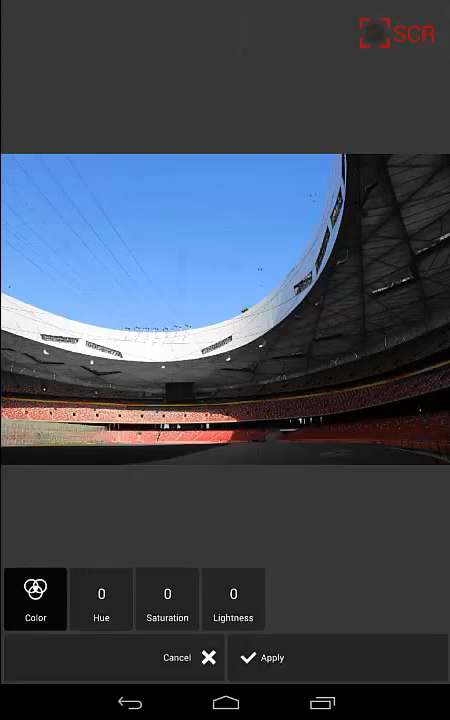
left_click(167, 600)
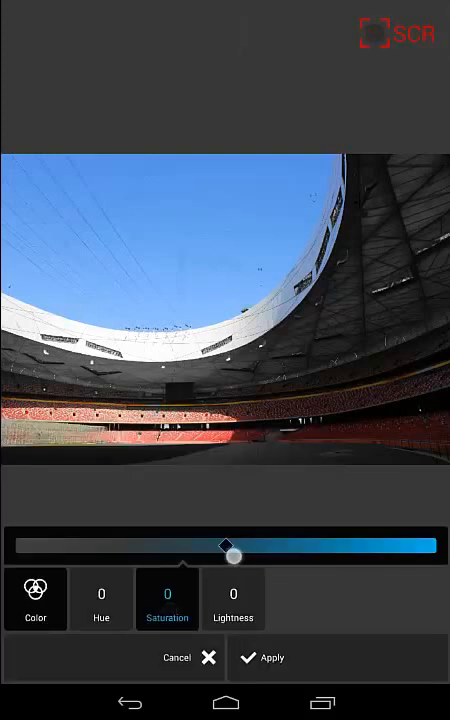
left_click_drag(227, 553, 281, 553)
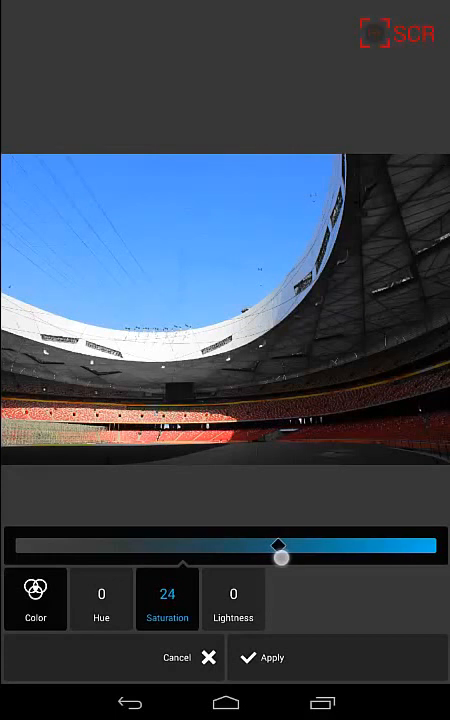
left_click_drag(278, 544, 326, 544)
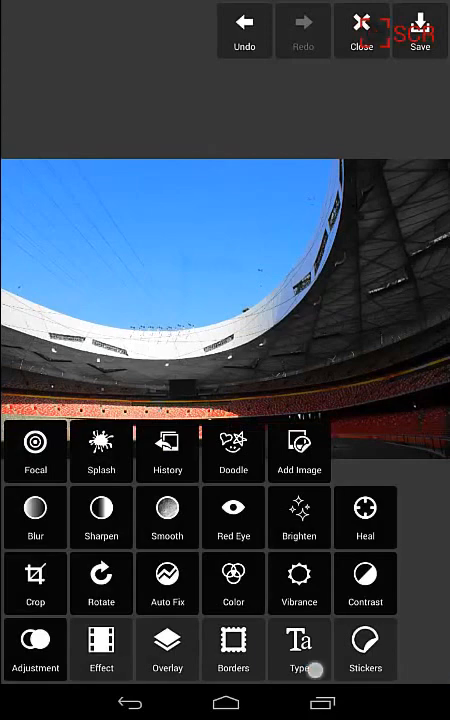
left_click(299, 648)
type("Beijing 20")
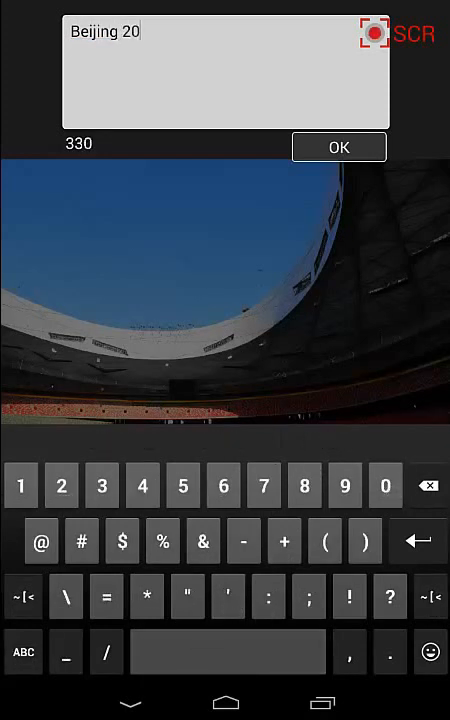
Add the handwritten caption 'Beijing 2013' and move it toward the top.
left_click(338, 147)
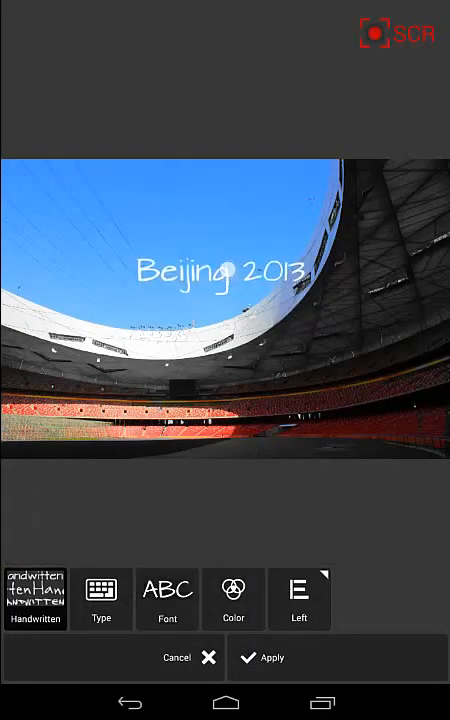
left_click_drag(228, 272, 230, 187)
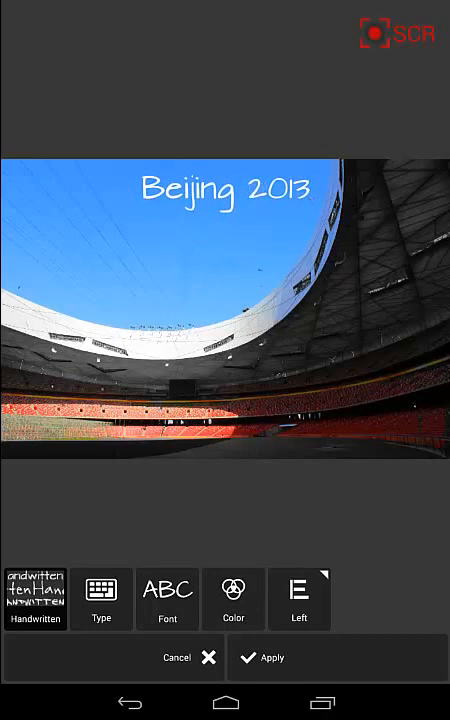
Move the 'Beijing 2013' caption into the sky's upper-left corner.
left_click_drag(228, 190, 90, 186)
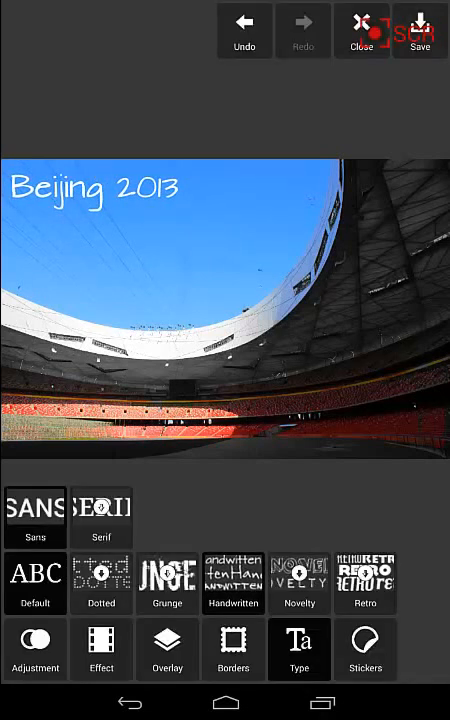
Save the captioned photo to the Gallery at the chosen image size.
left_click(420, 31)
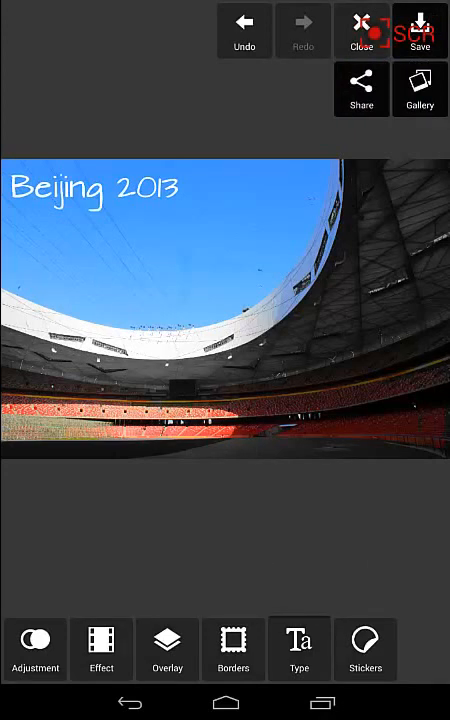
left_click(419, 31)
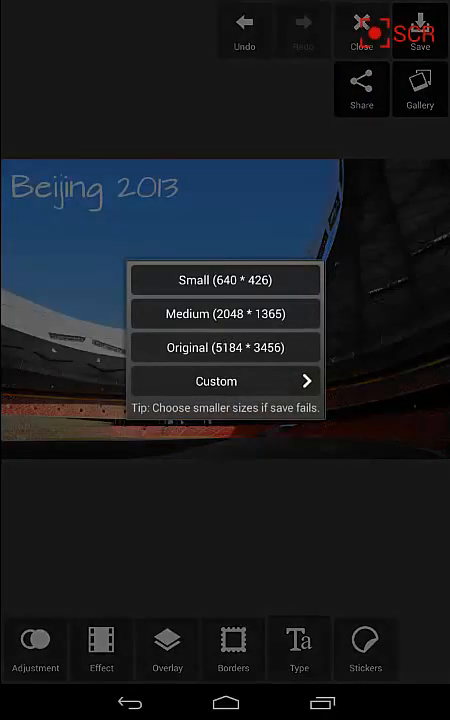
left_click(224, 280)
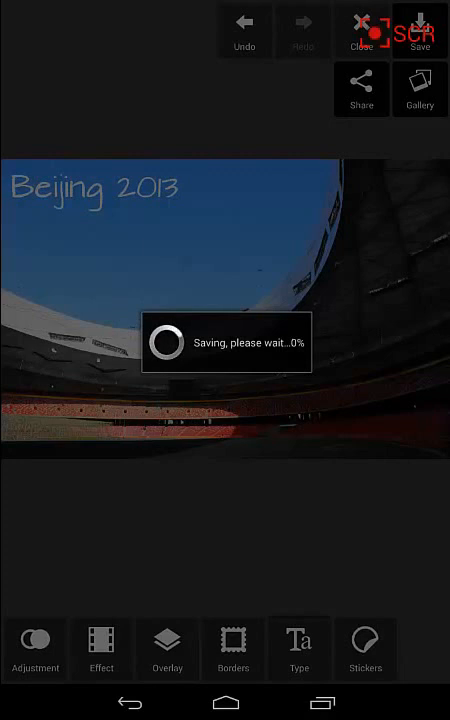